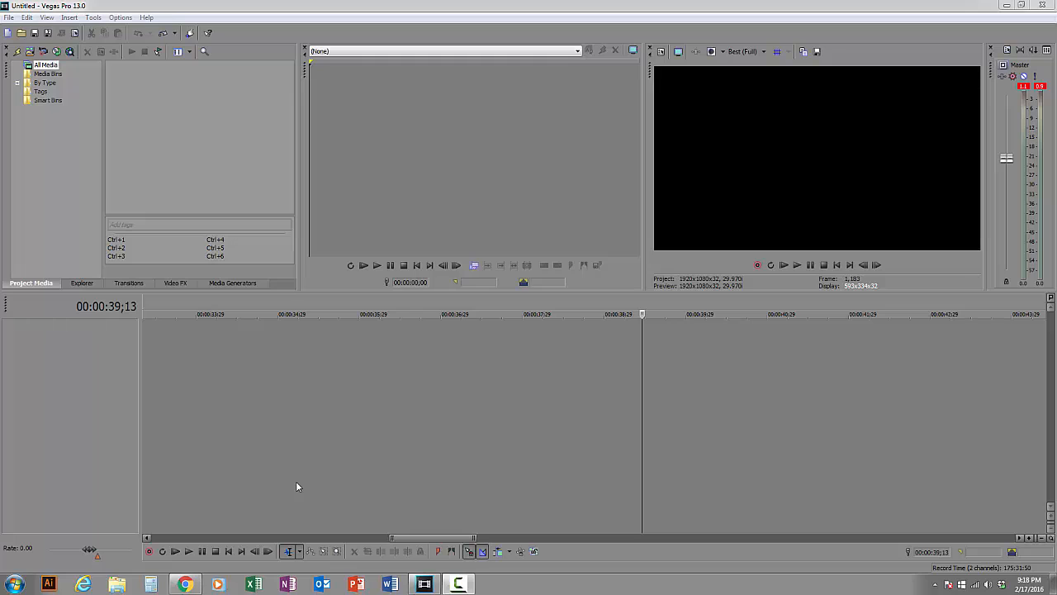
pyautogui.moveTo(87, 14)
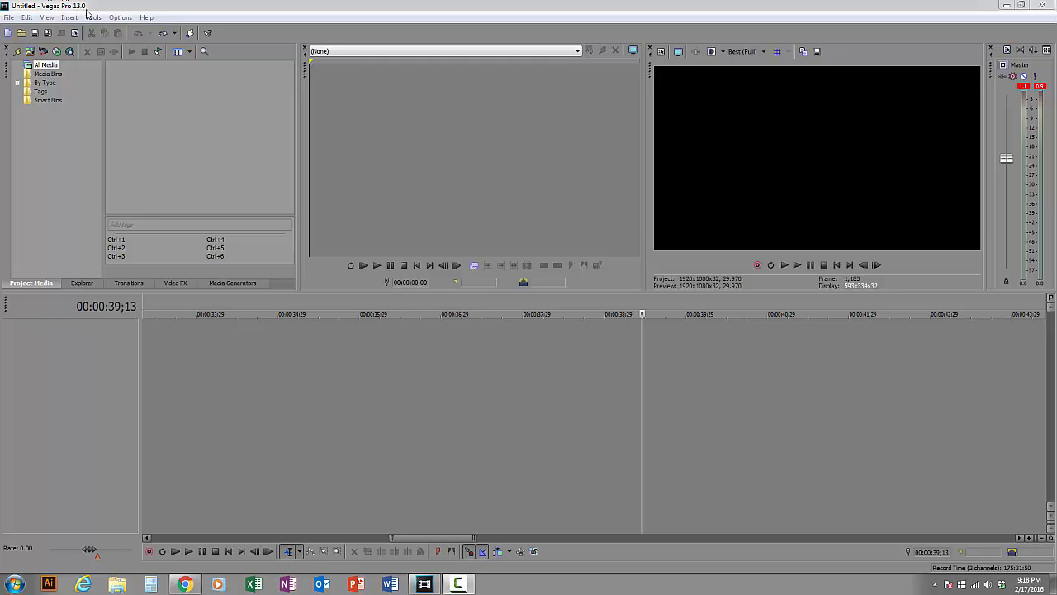
pyautogui.moveTo(159, 104)
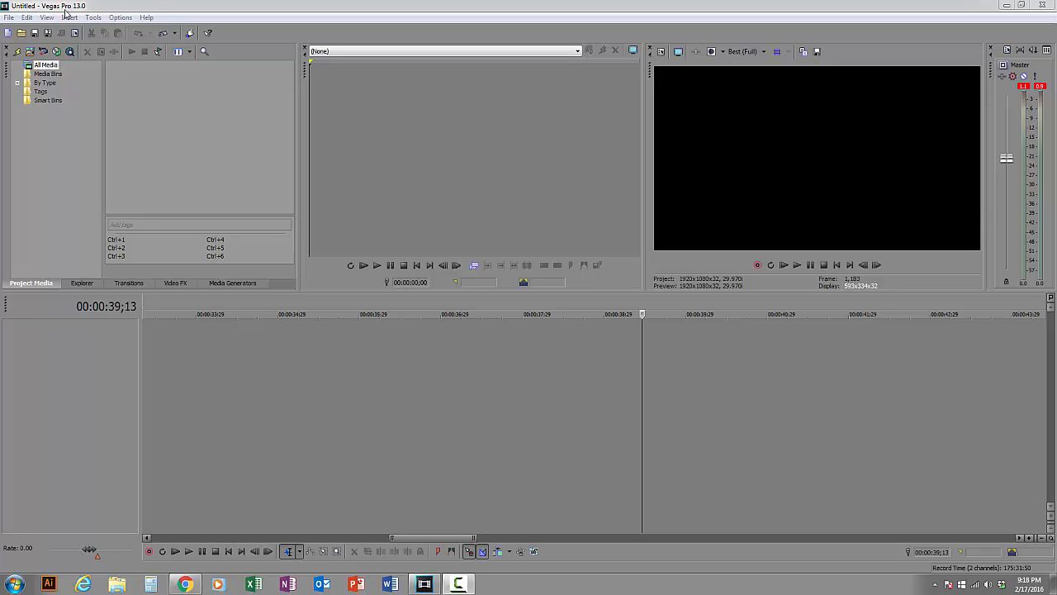
# Import Camera1.mp4, Camera2.mp4 and Camera3.mp4 into the project media.
pyautogui.click(9, 16)
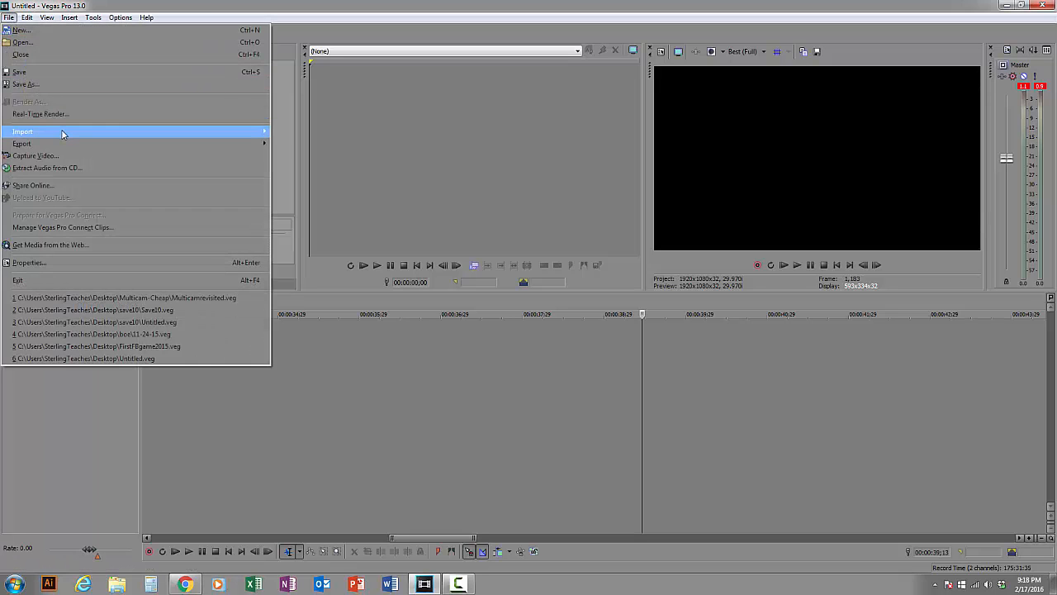
pyautogui.click(22, 131)
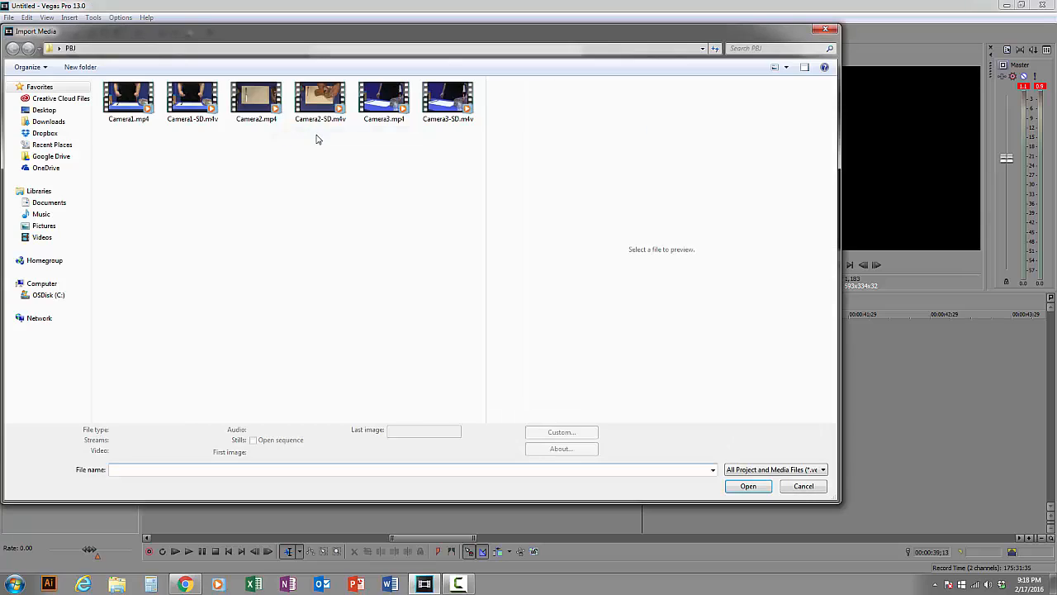
pyautogui.click(128, 98)
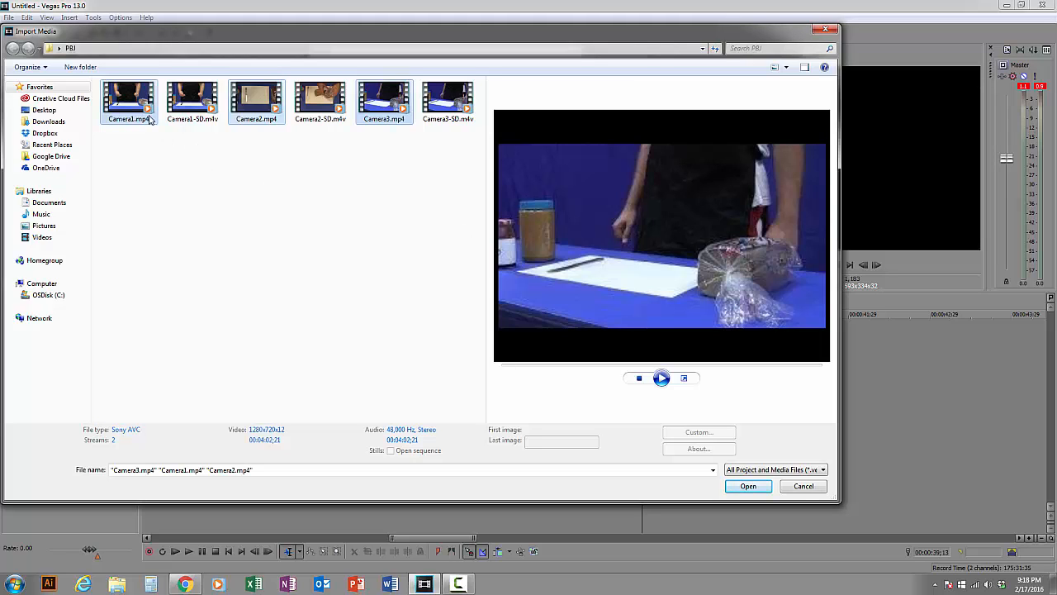
pyautogui.click(747, 485)
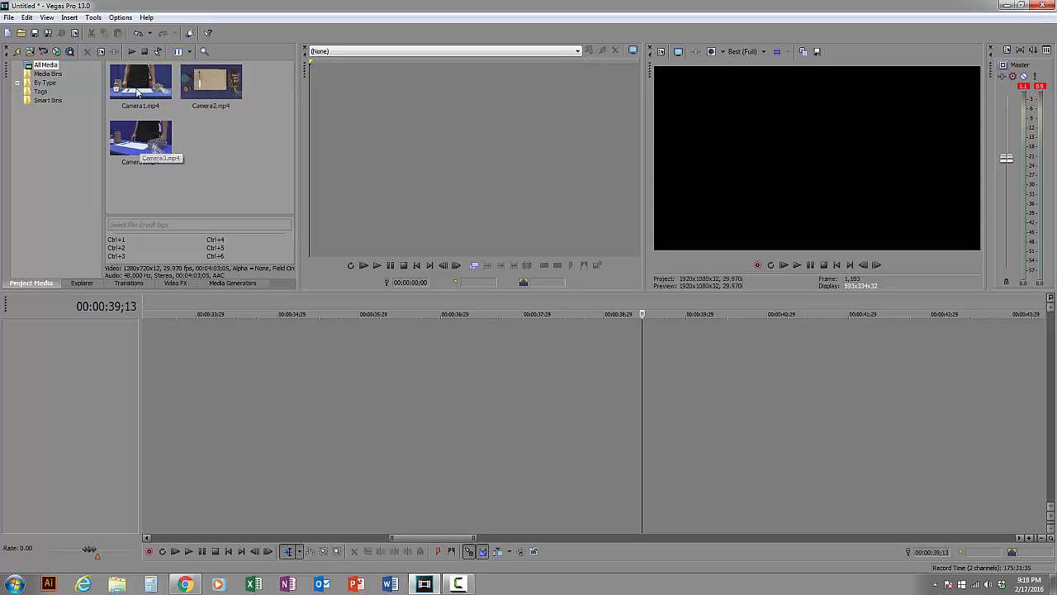
pyautogui.moveTo(141, 86)
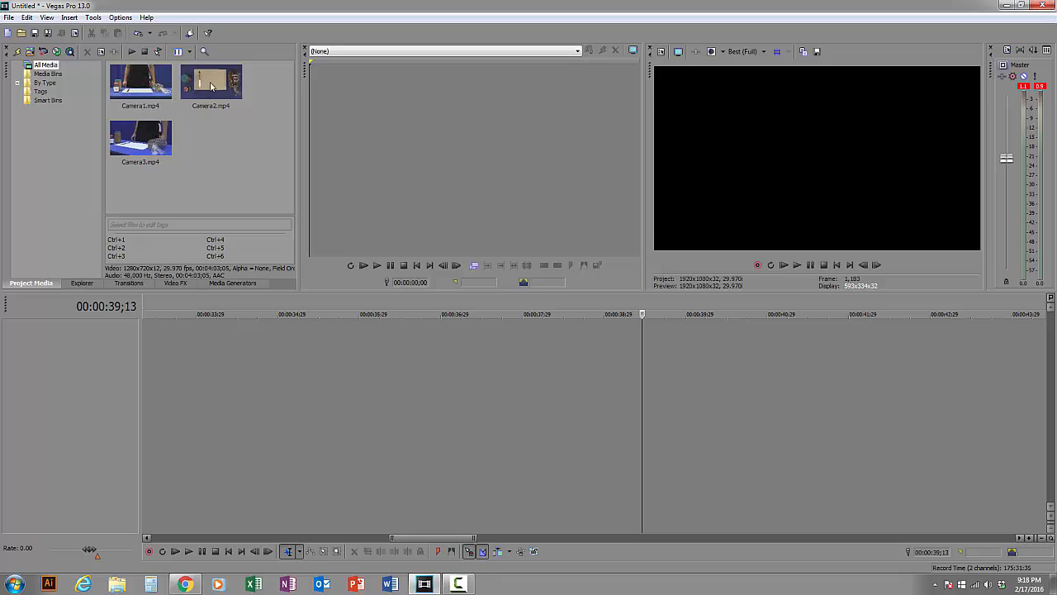
pyautogui.moveTo(122, 85)
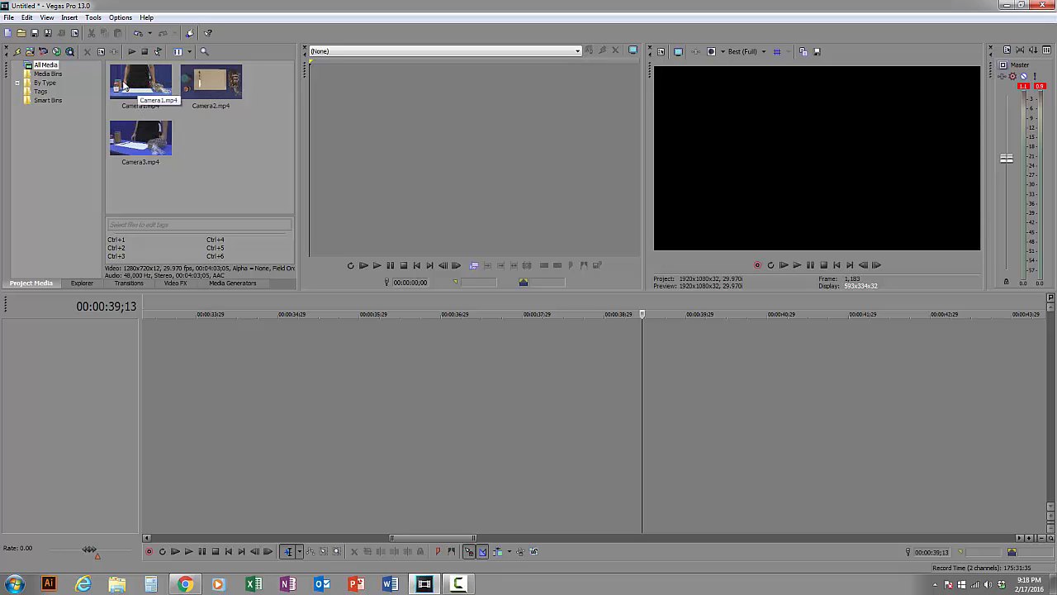
pyautogui.moveTo(293, 252)
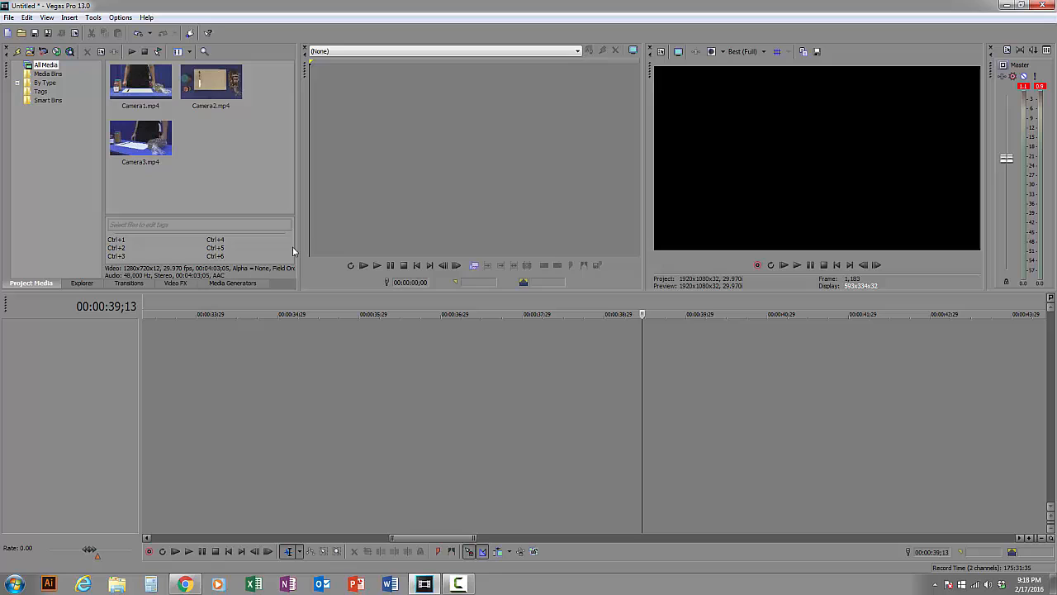
pyautogui.moveTo(149, 83)
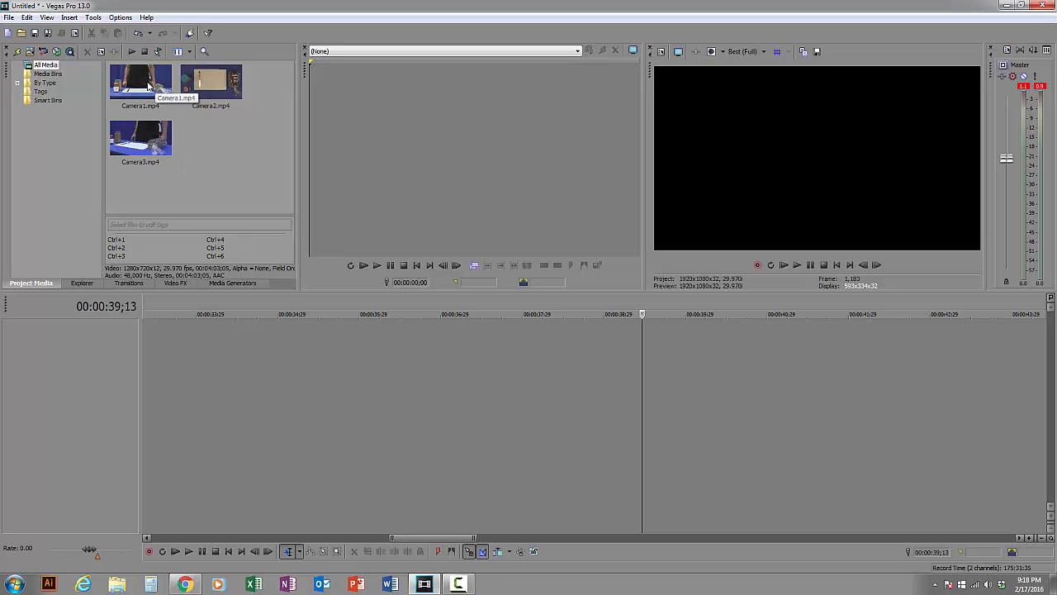
# Add Camera1 to the timeline, match project video settings, then add Camera3.
pyautogui.click(140, 81)
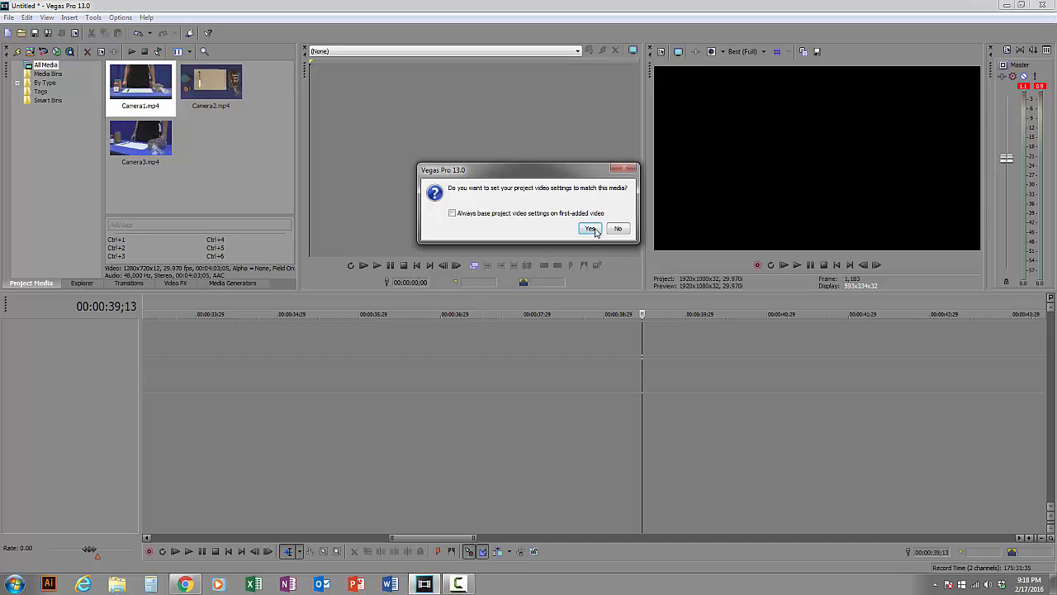
pyautogui.click(590, 228)
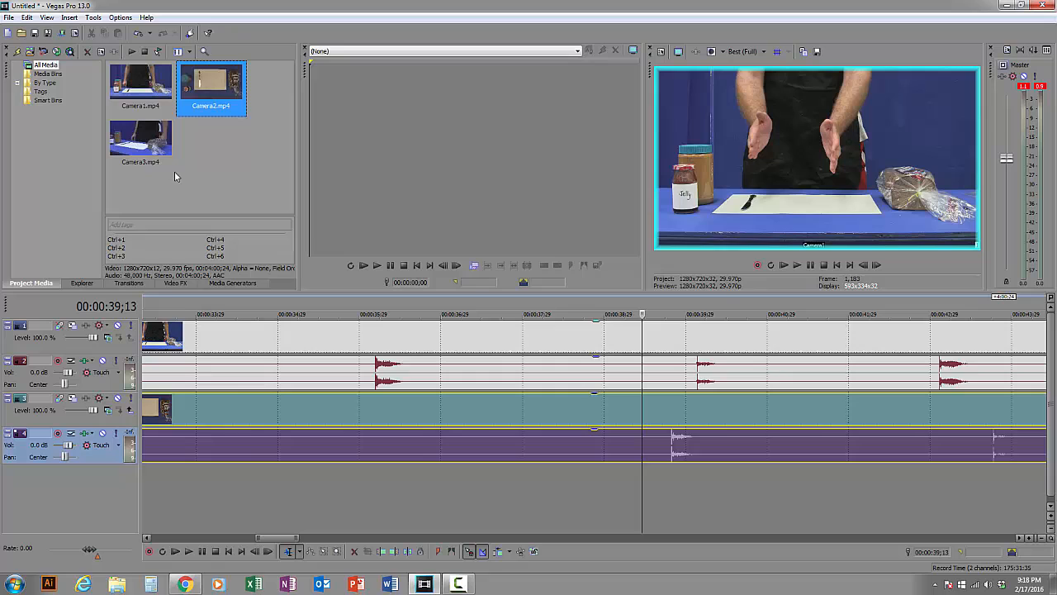
pyautogui.click(140, 140)
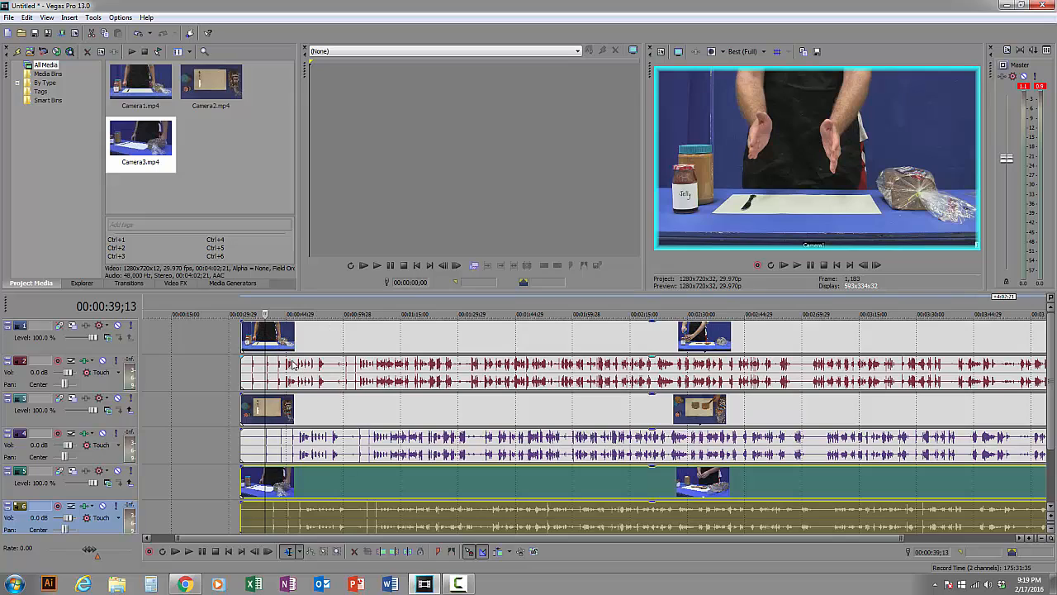
pyautogui.moveTo(437, 517)
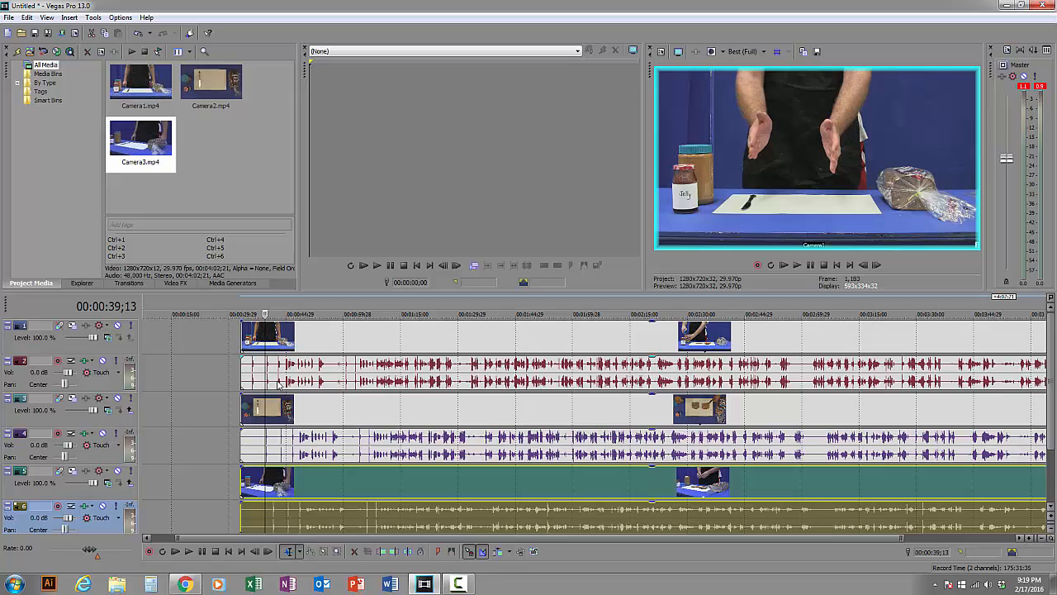
pyautogui.moveTo(329, 468)
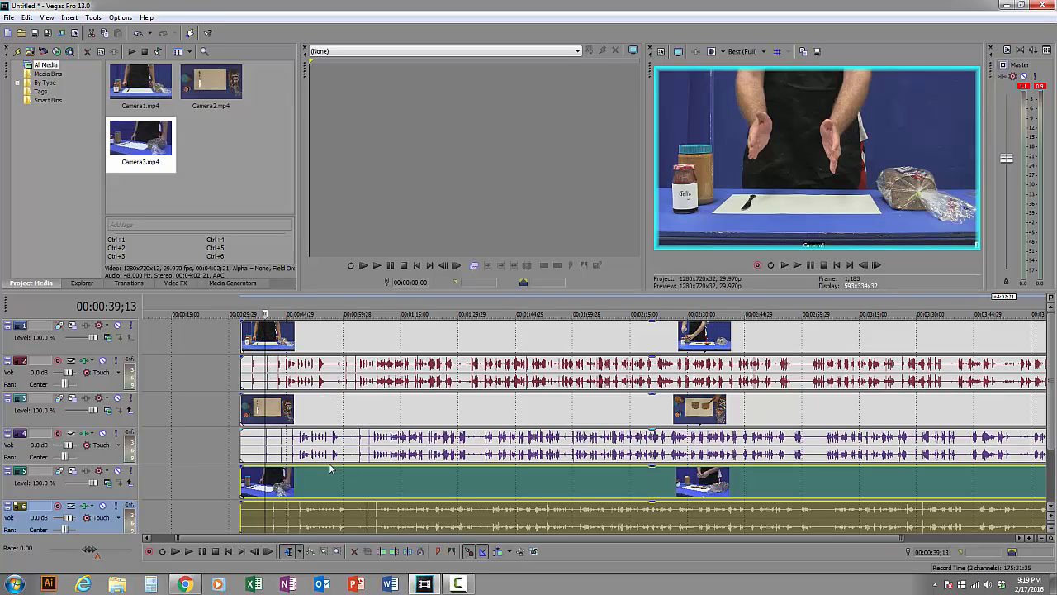
pyautogui.moveTo(363, 357)
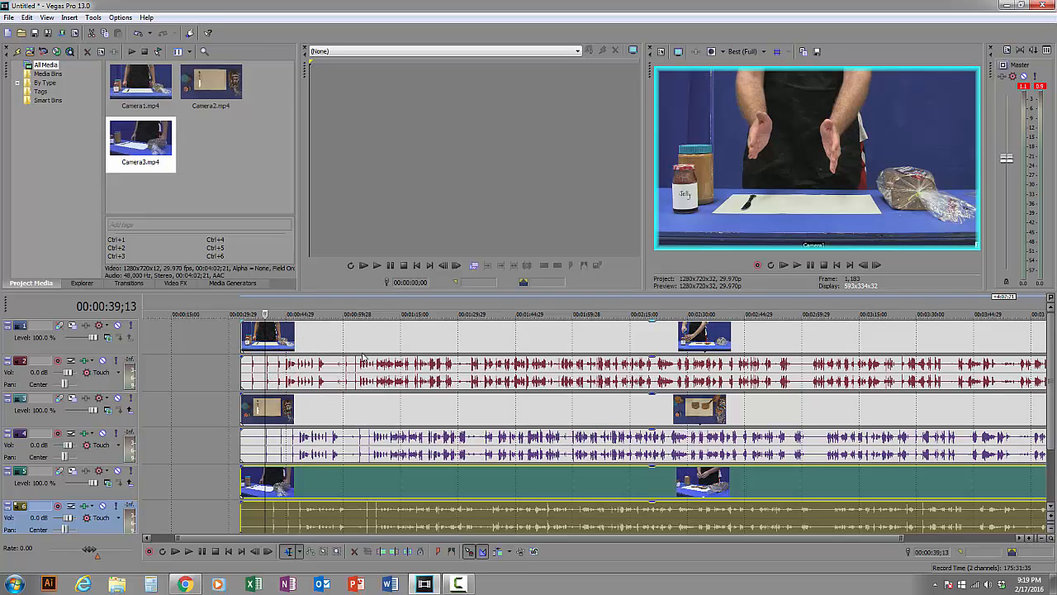
pyautogui.moveTo(312, 314)
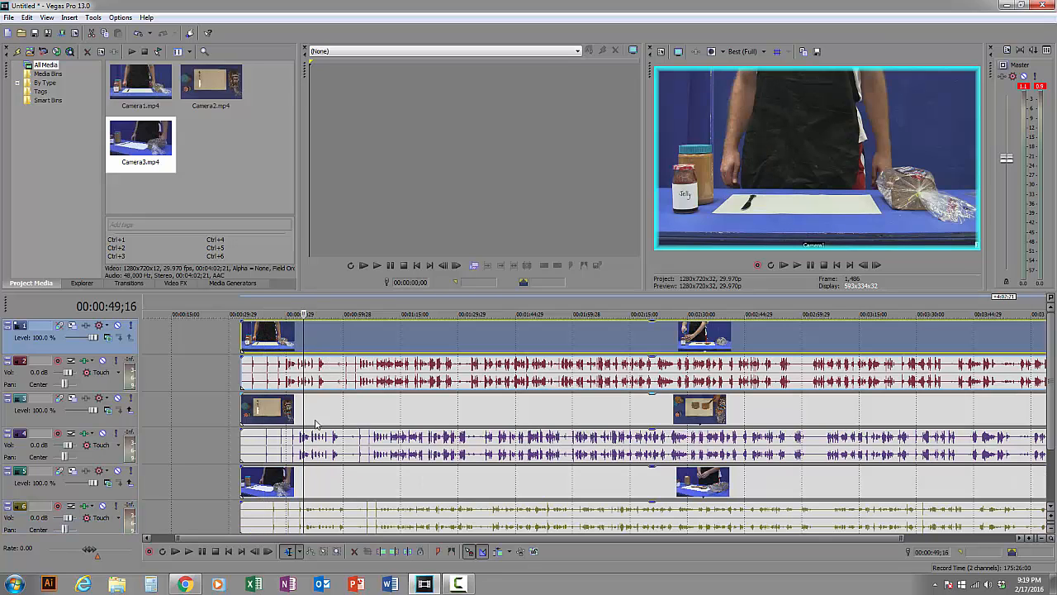
pyautogui.moveTo(351, 455)
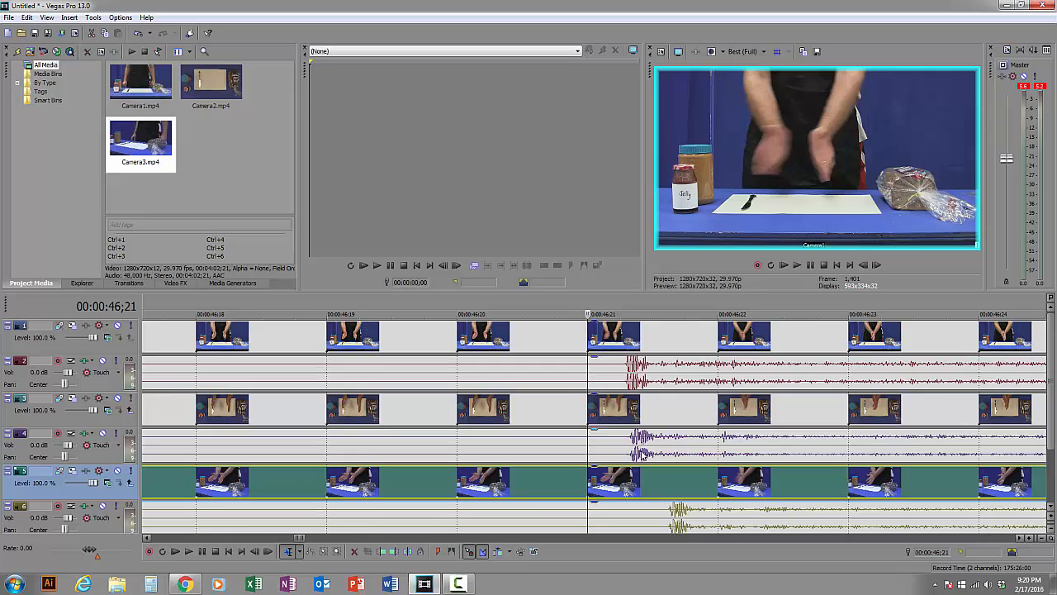
pyautogui.moveTo(644, 486)
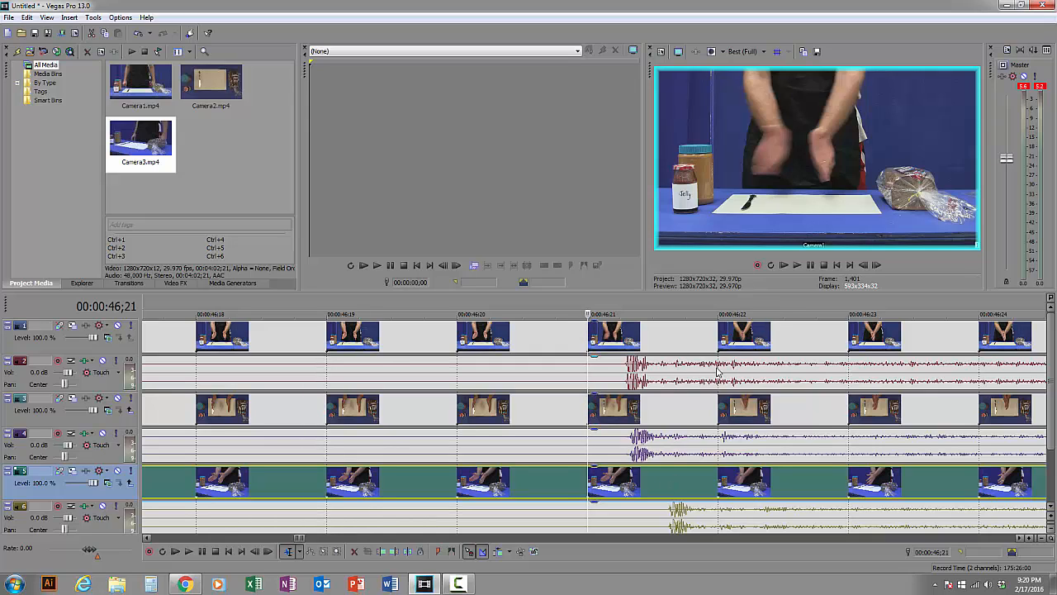
pyautogui.moveTo(643, 497)
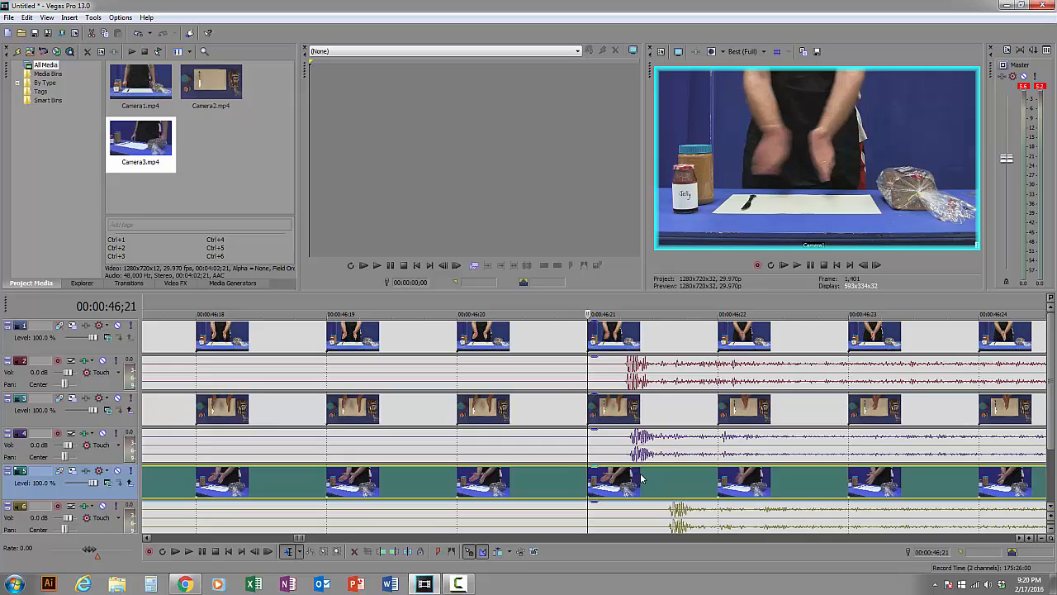
pyautogui.moveTo(641, 483)
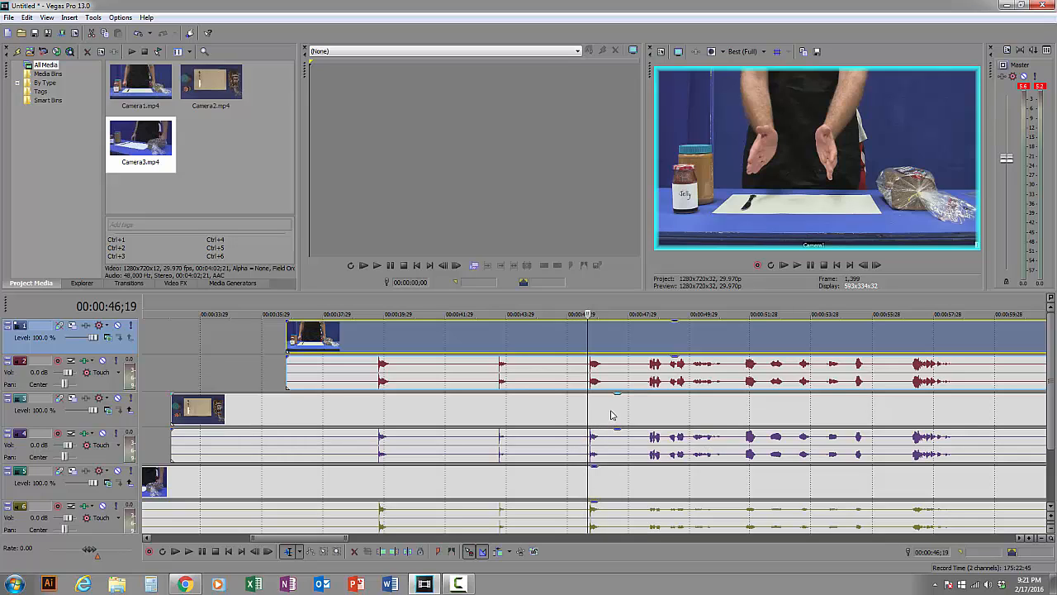
pyautogui.moveTo(658, 405)
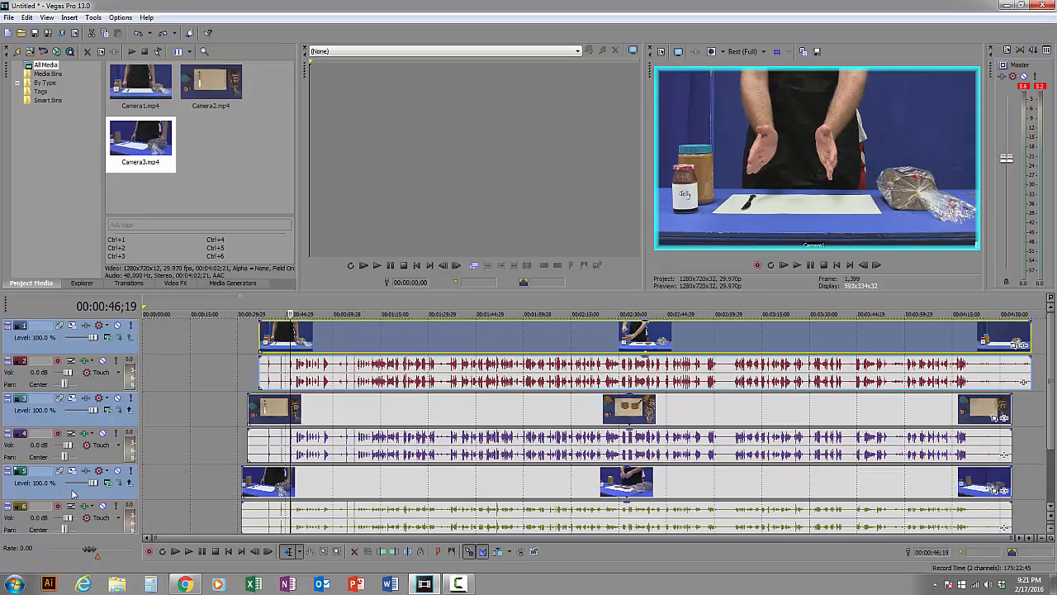
# Create a multicamera track from the three camera video tracks via Tools > Multicamera.
pyautogui.click(92, 18)
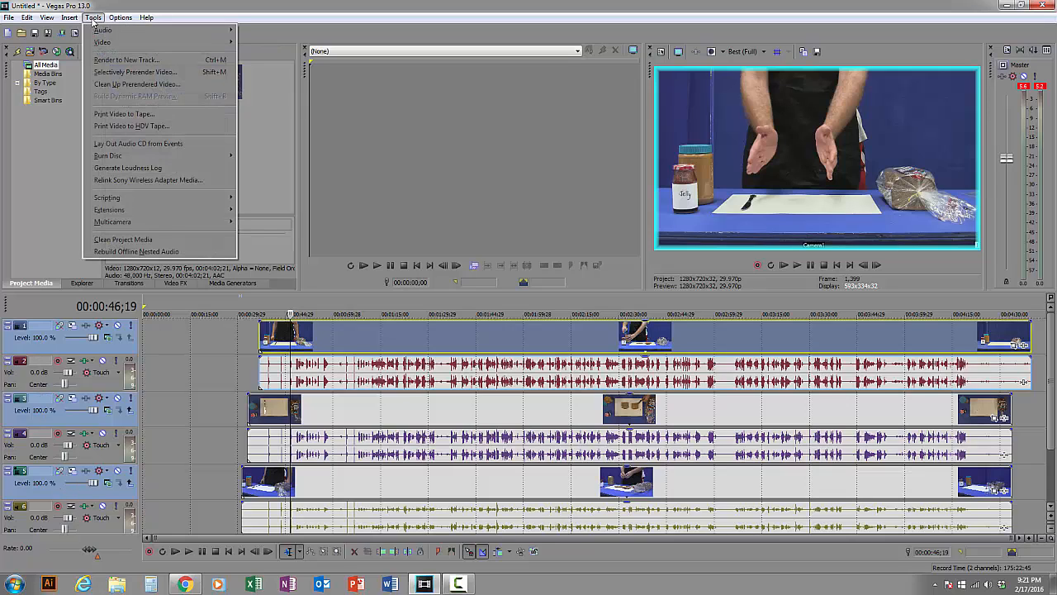
pyautogui.moveTo(111, 222)
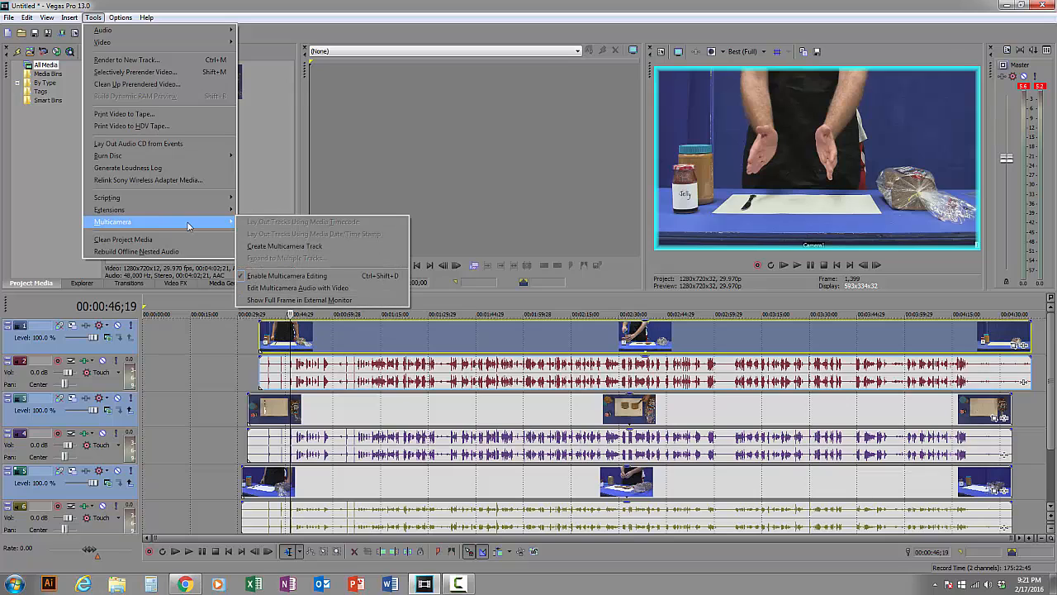
pyautogui.moveTo(284, 246)
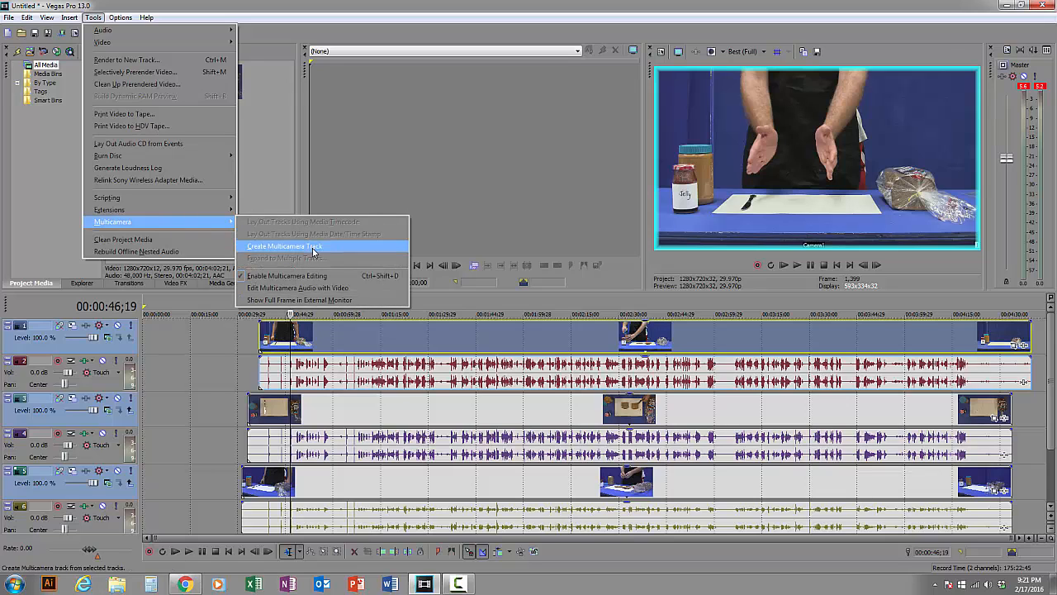
pyautogui.click(284, 246)
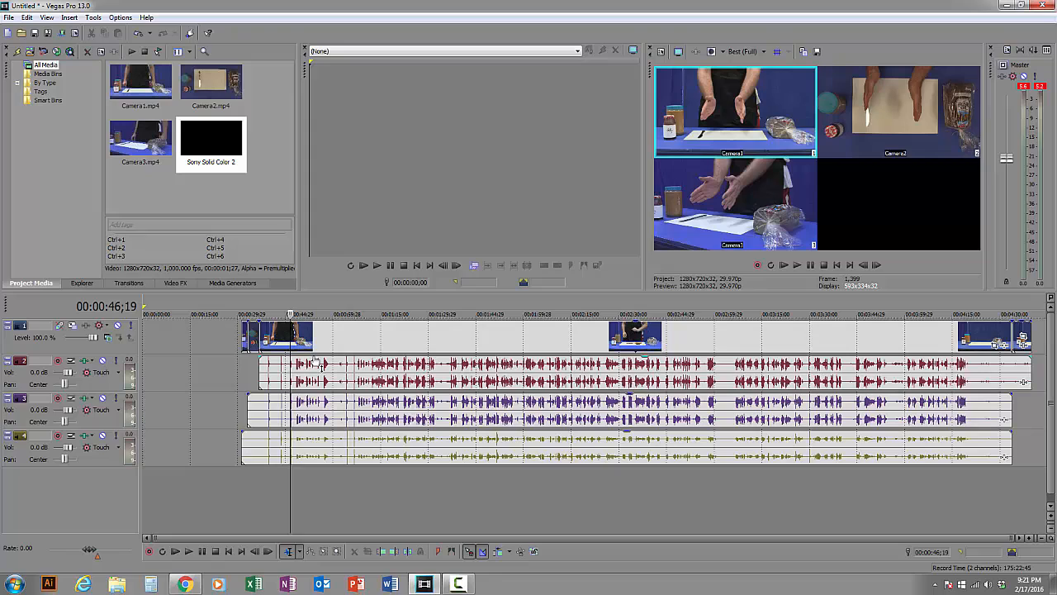
pyautogui.moveTo(417, 465)
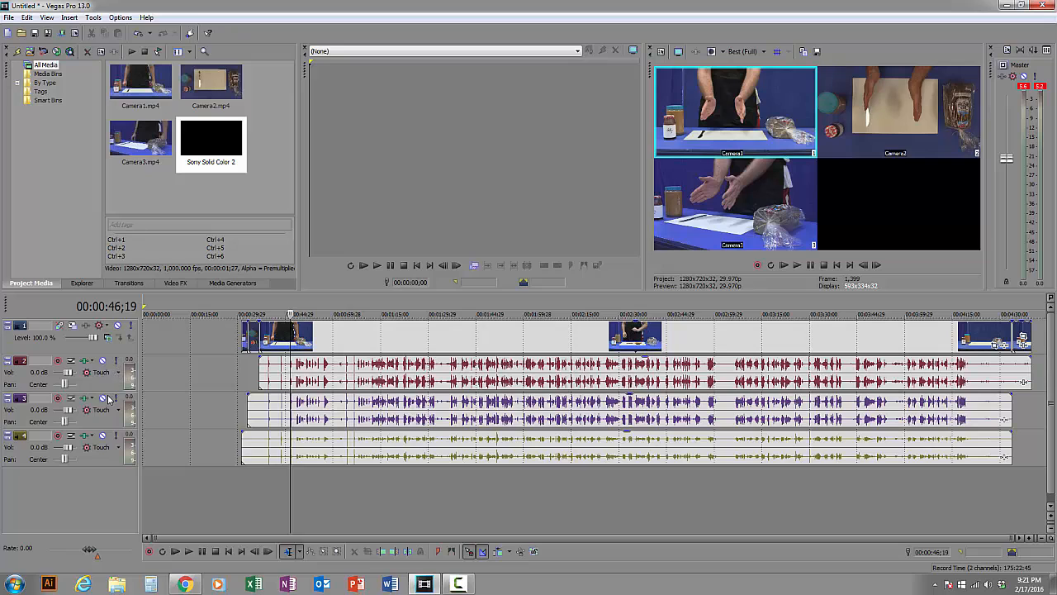
pyautogui.moveTo(118, 361)
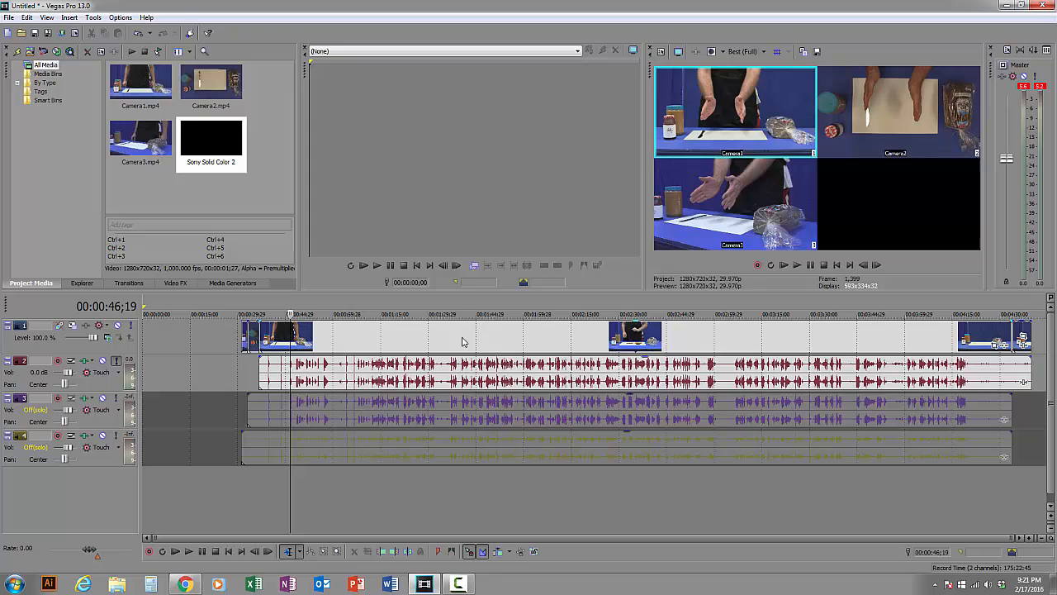
pyautogui.moveTo(337, 238)
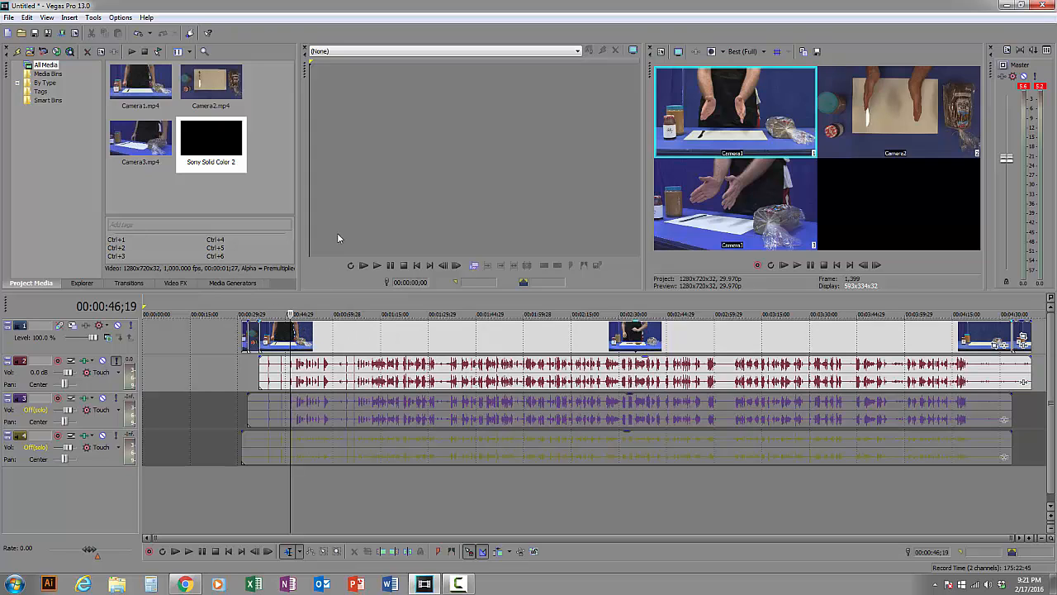
pyautogui.moveTo(762, 168)
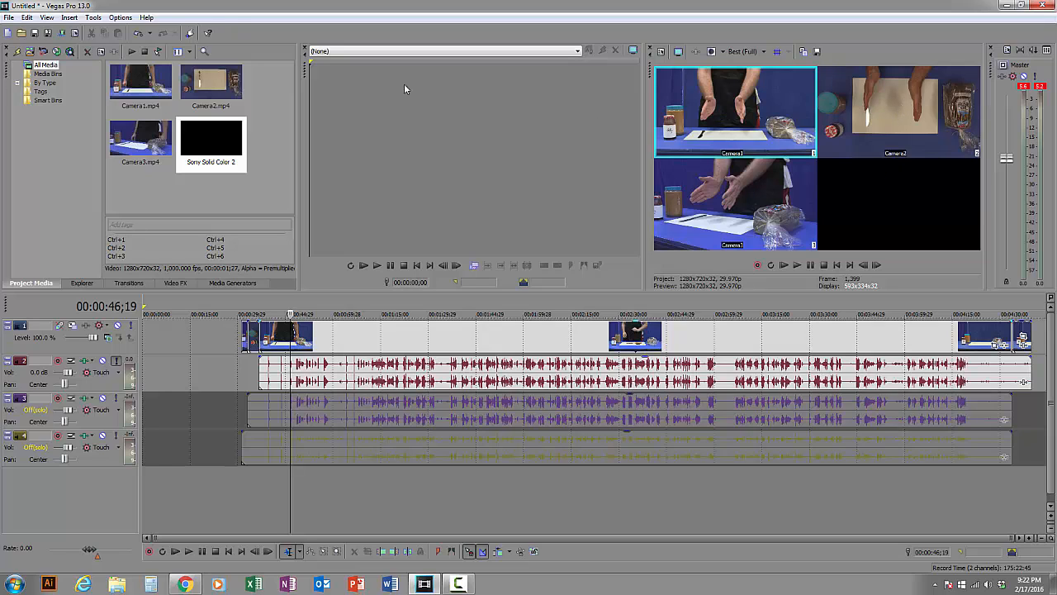
pyautogui.click(92, 17)
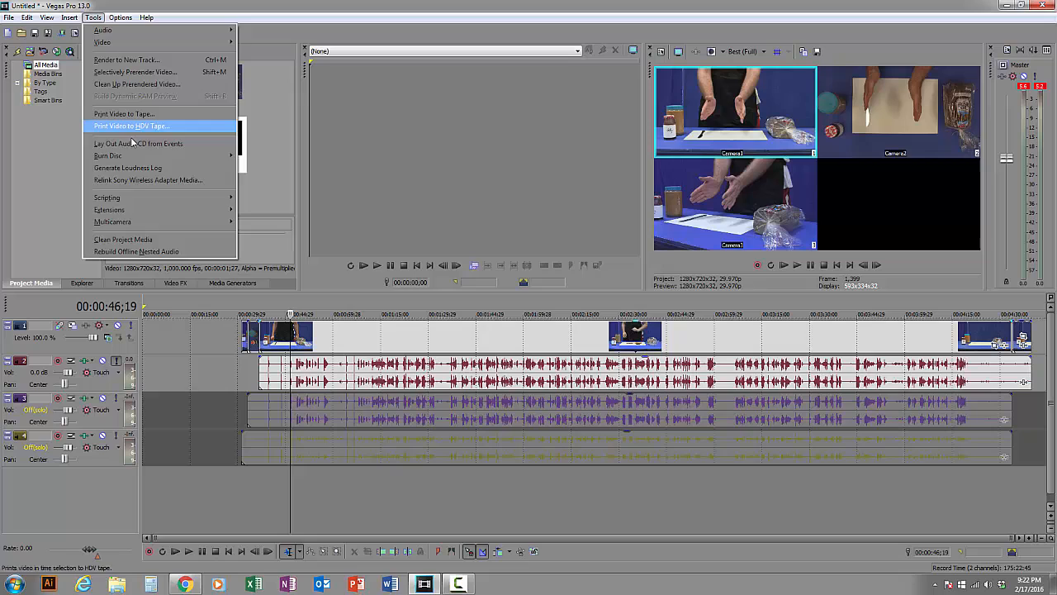
pyautogui.moveTo(111, 221)
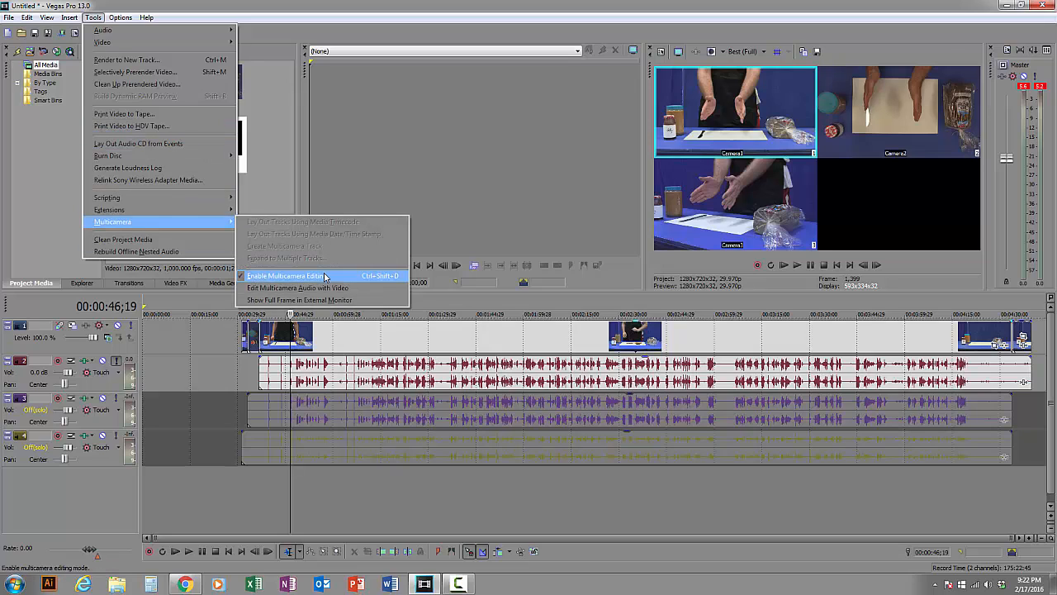
pyautogui.click(285, 275)
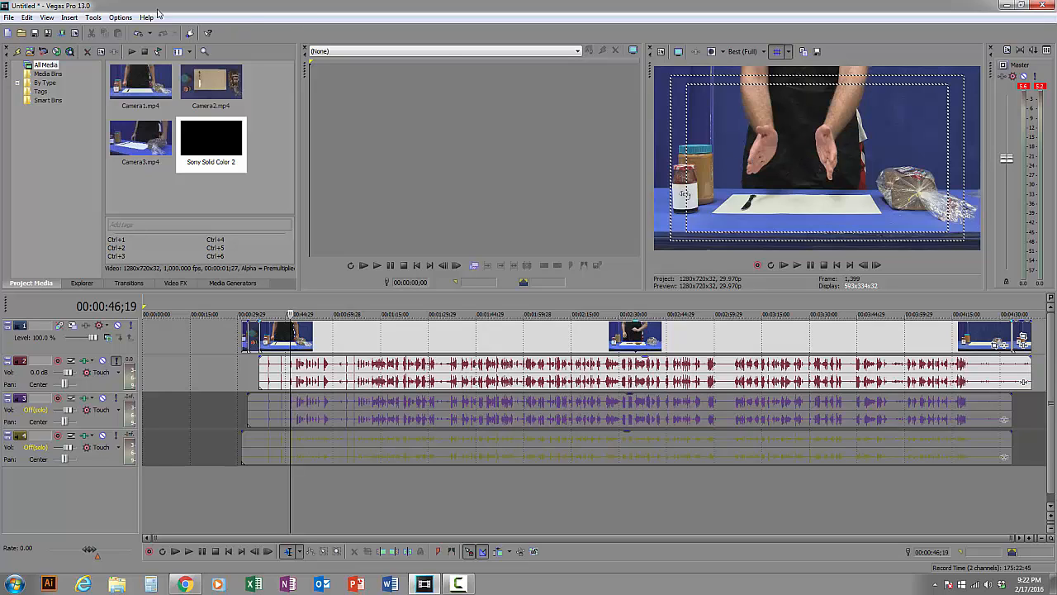
pyautogui.click(92, 16)
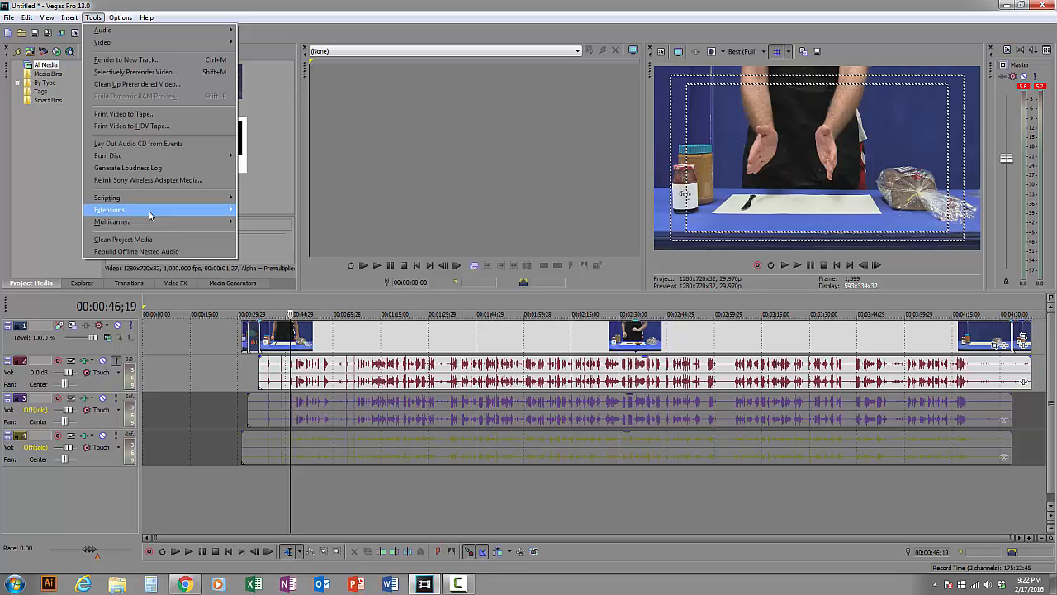
pyautogui.moveTo(112, 221)
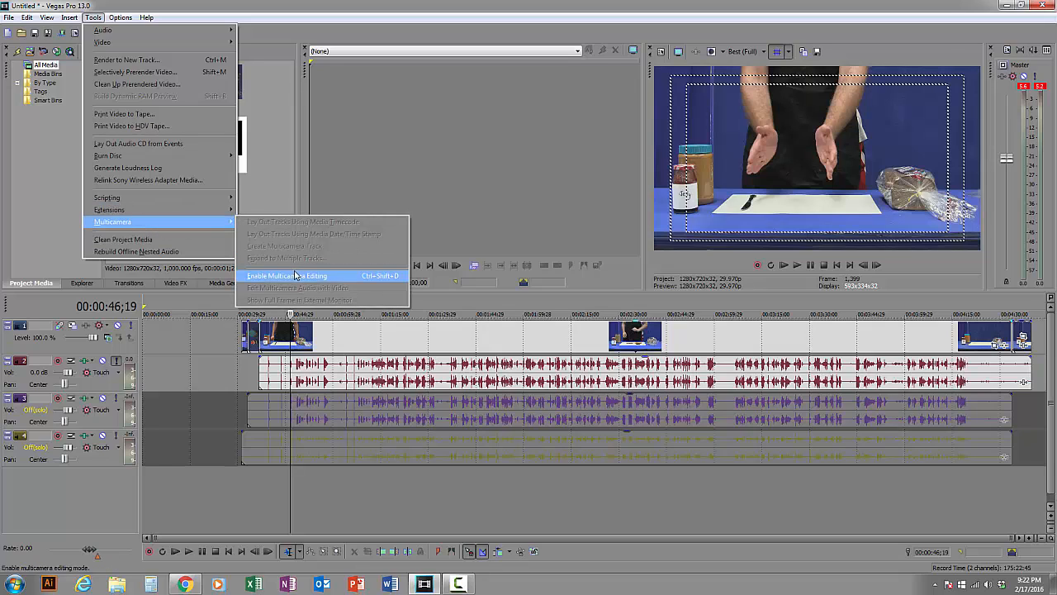
pyautogui.click(287, 276)
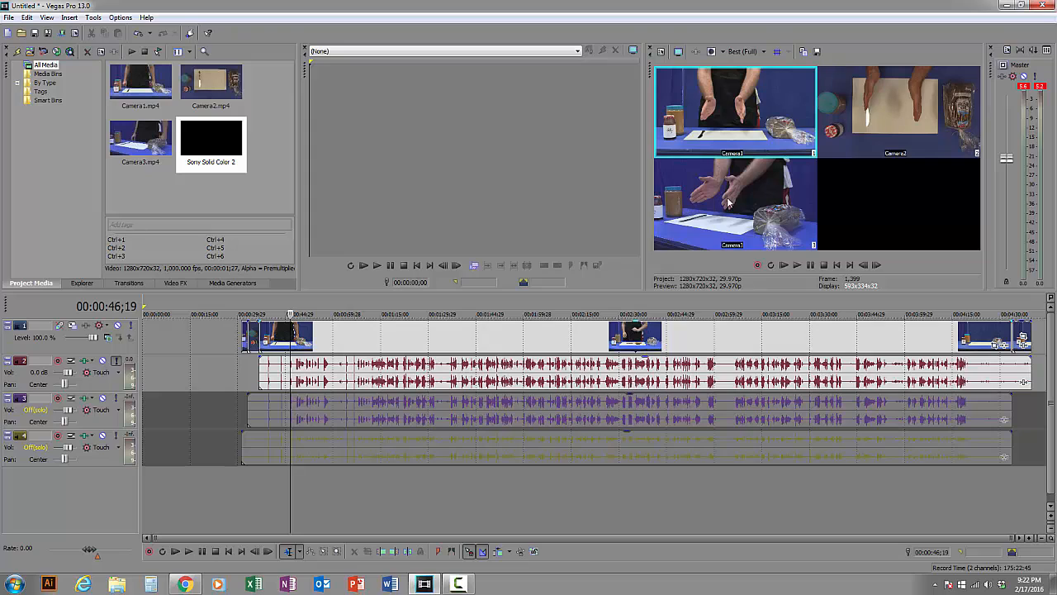
pyautogui.moveTo(161, 91)
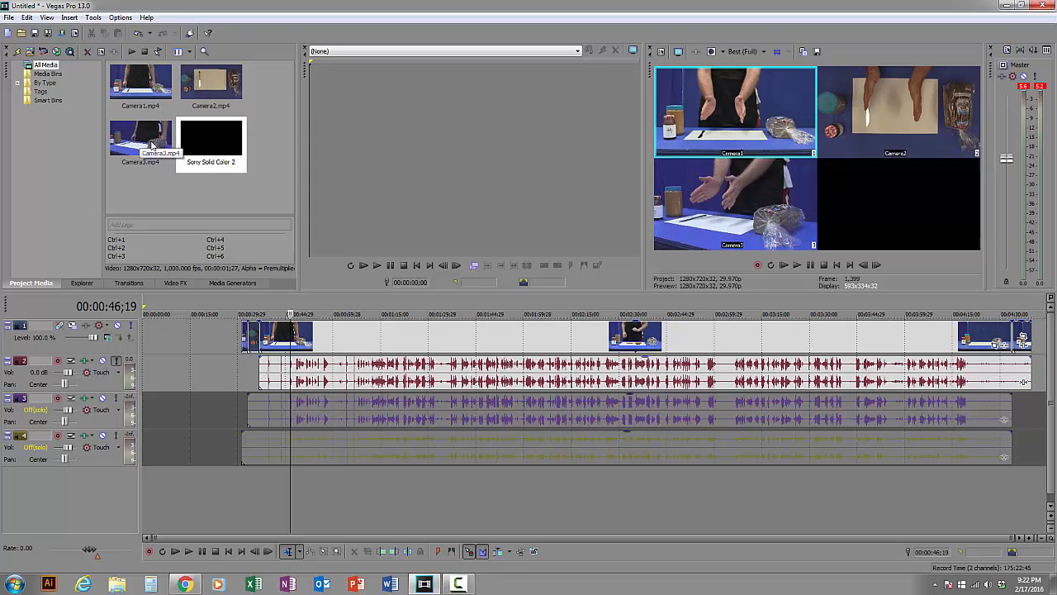
pyautogui.moveTo(823, 213)
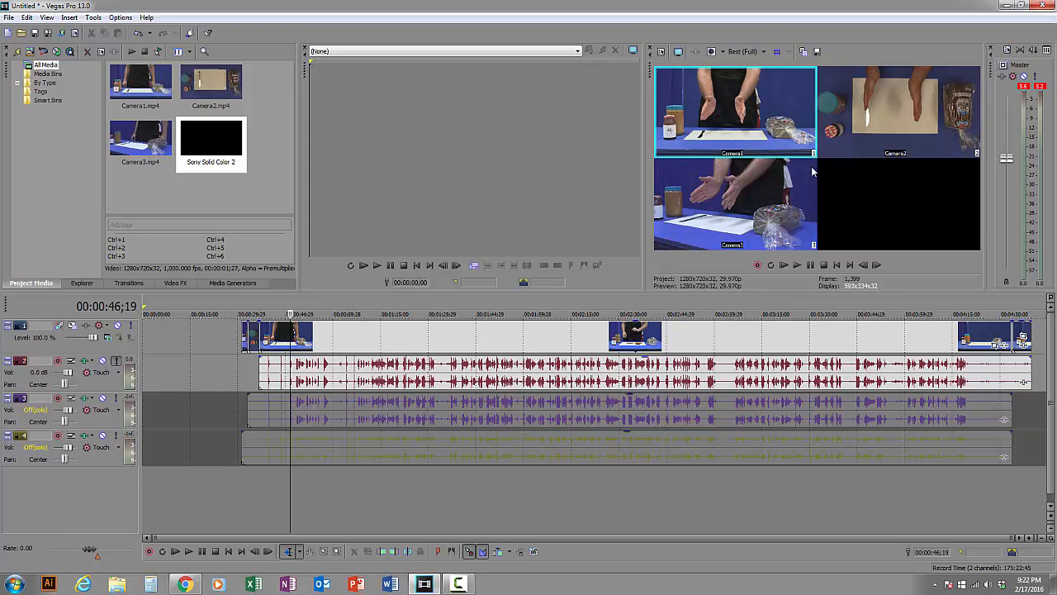
pyautogui.moveTo(776, 209)
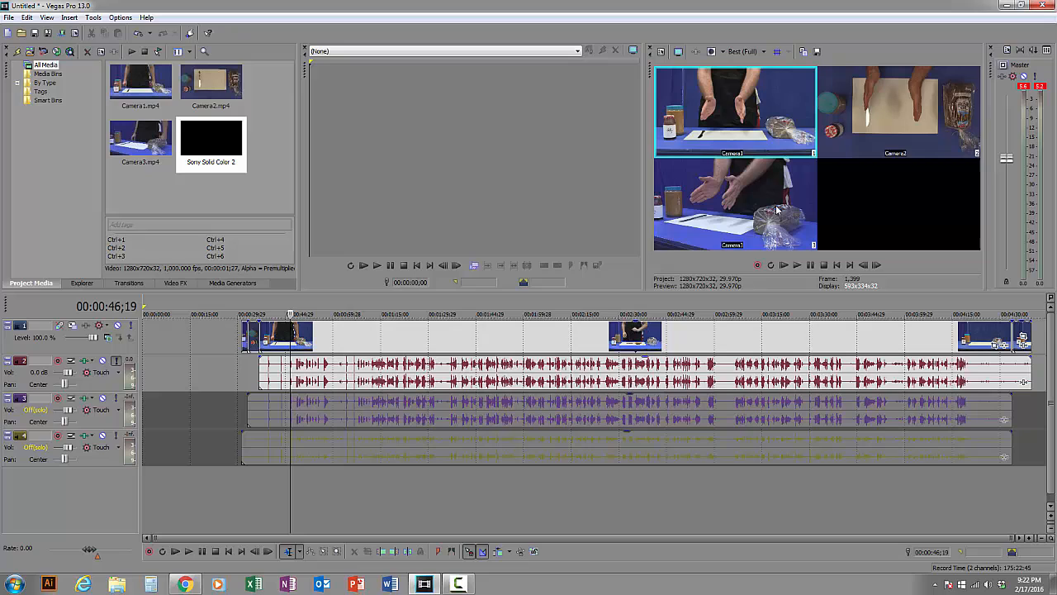
pyautogui.moveTo(458, 316)
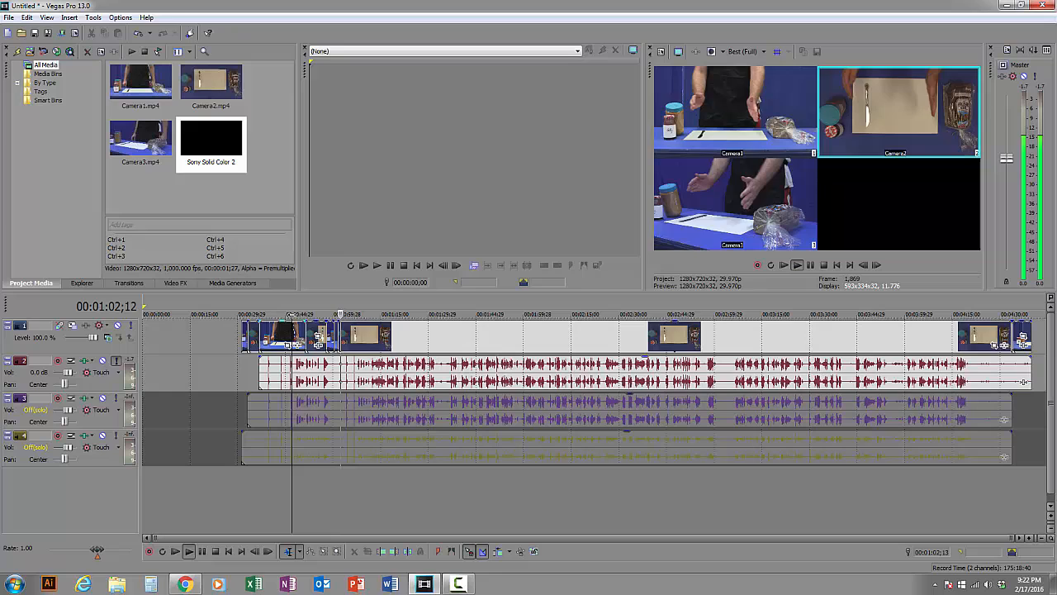
pyautogui.click(189, 550)
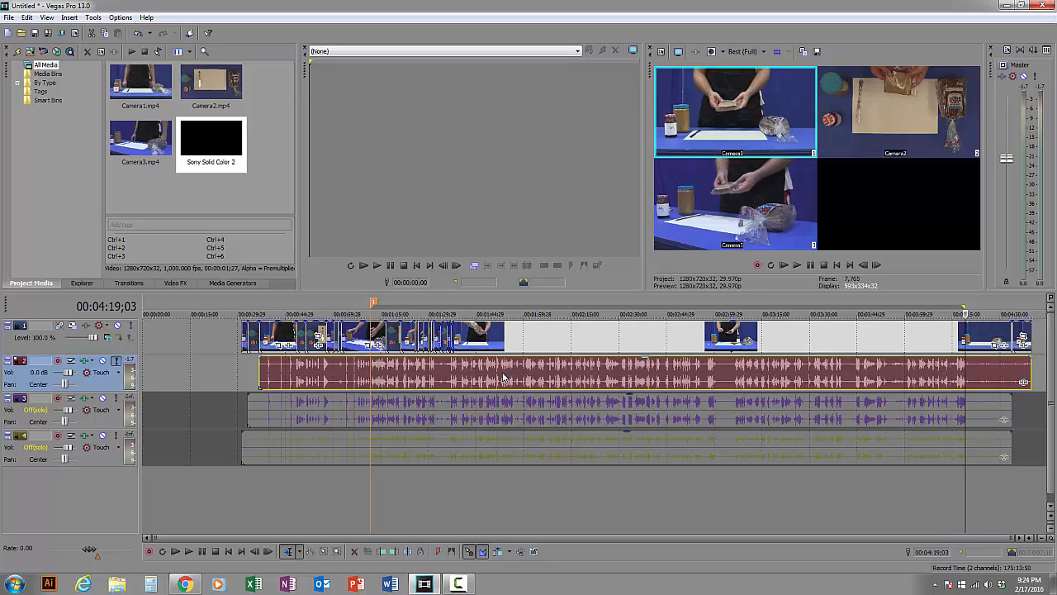
pyautogui.moveTo(913, 350)
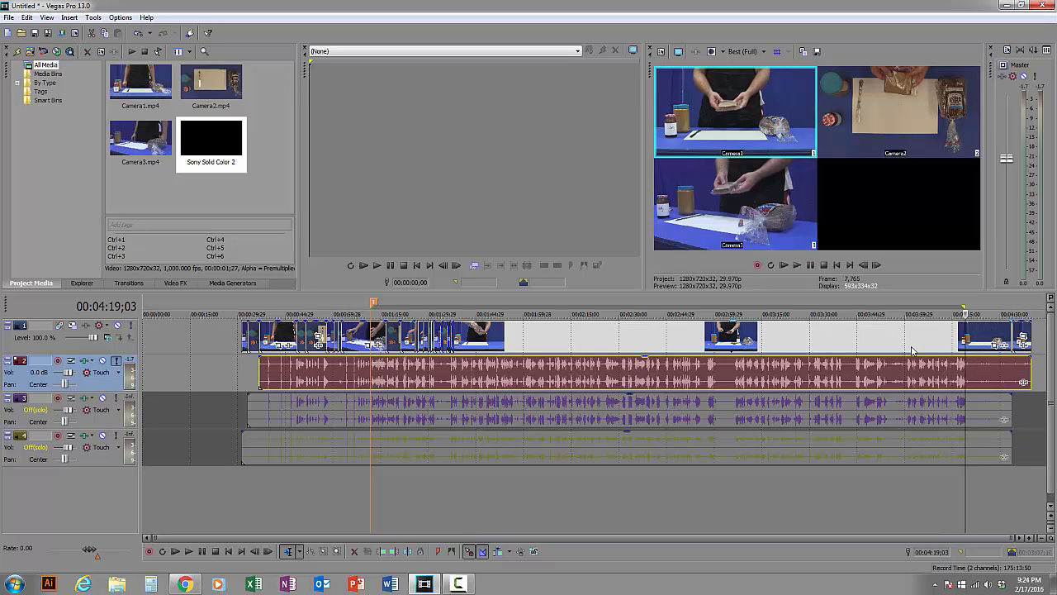